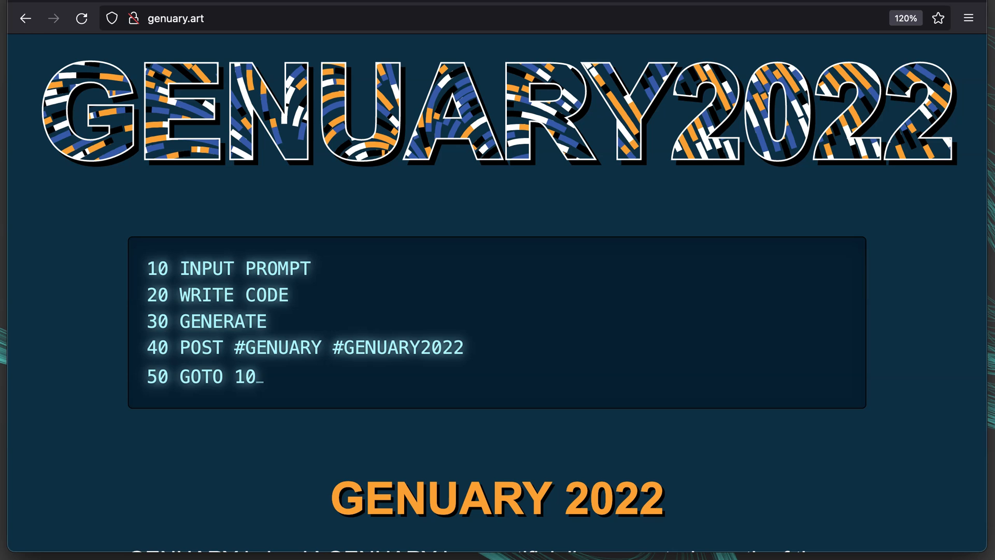
- Scroll down the DevDungeon channel's video list to find the p5.js creative-coding intro
scroll("down", 3)
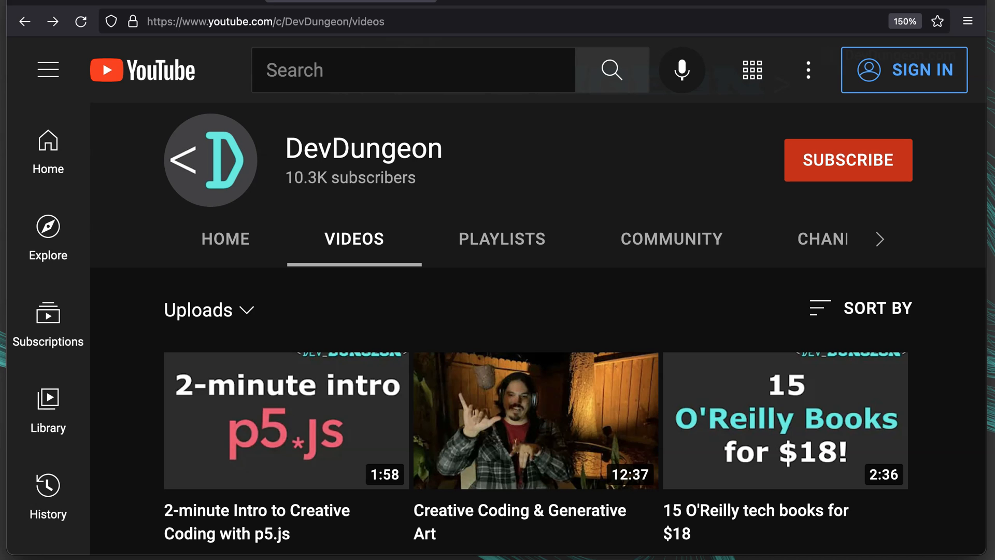
mouse_move(286, 421)
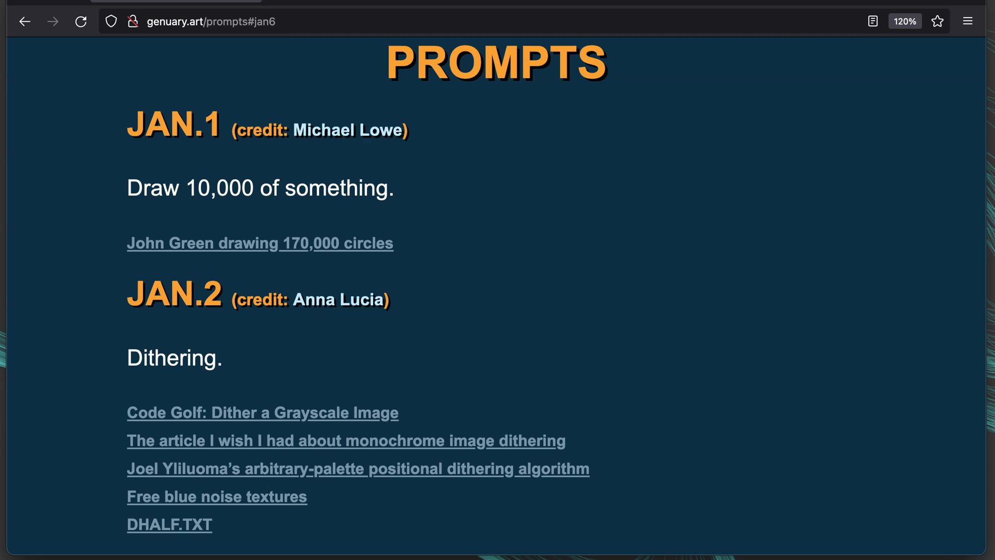
mouse_move(653, 295)
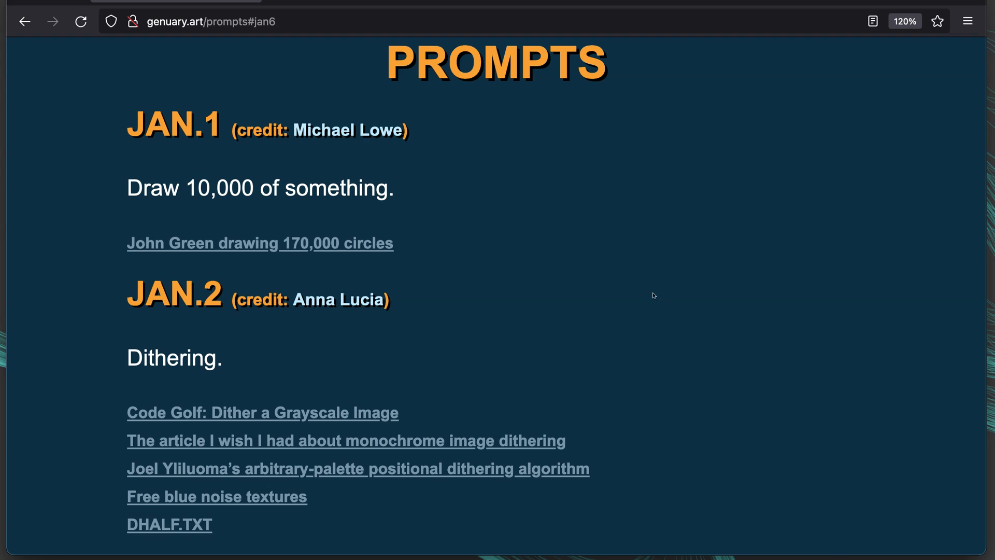
mouse_move(411, 195)
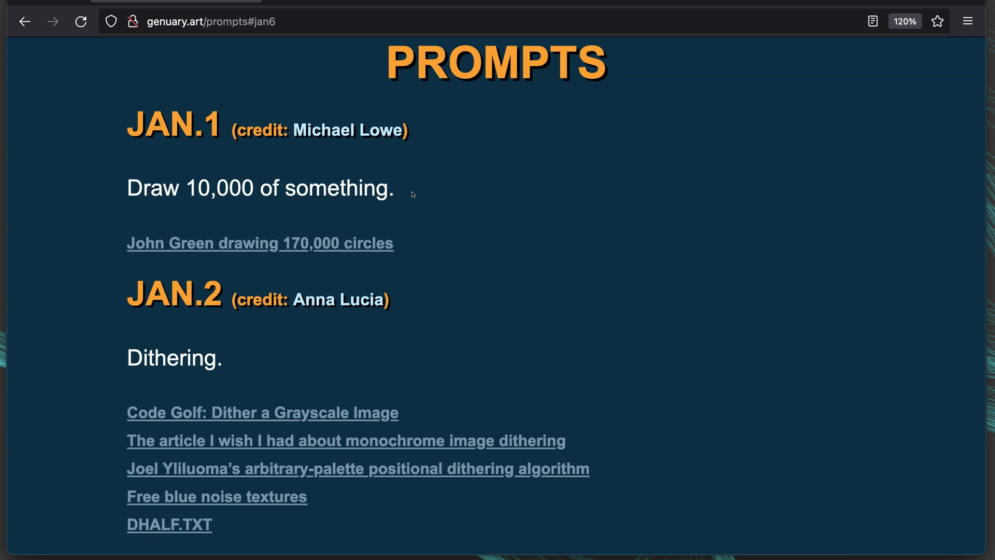
mouse_move(769, 437)
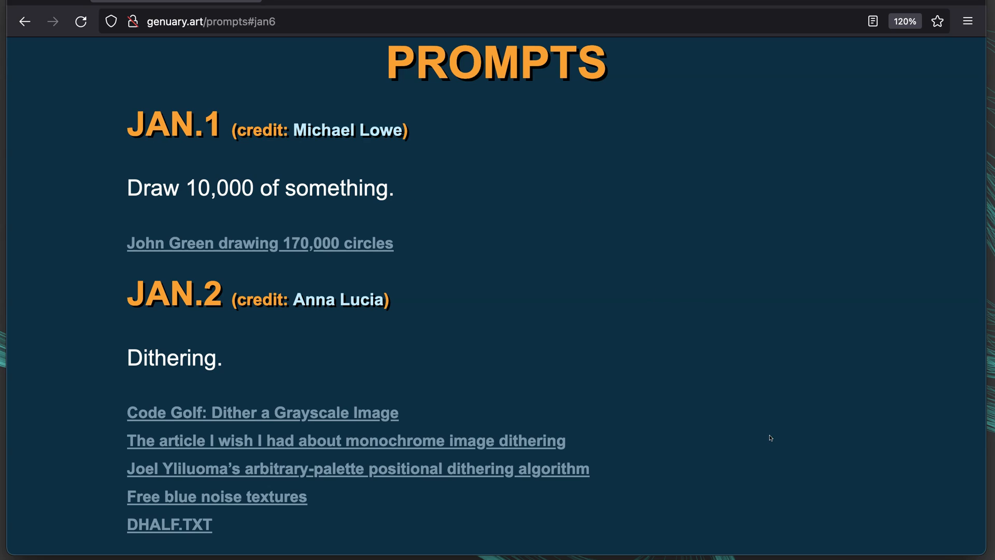
- Scroll through the Genuary prompts from Jan. 1 (Draw 10,000 of something) to Jan. 4 (The next next Fidenza)
scroll("down", 3)
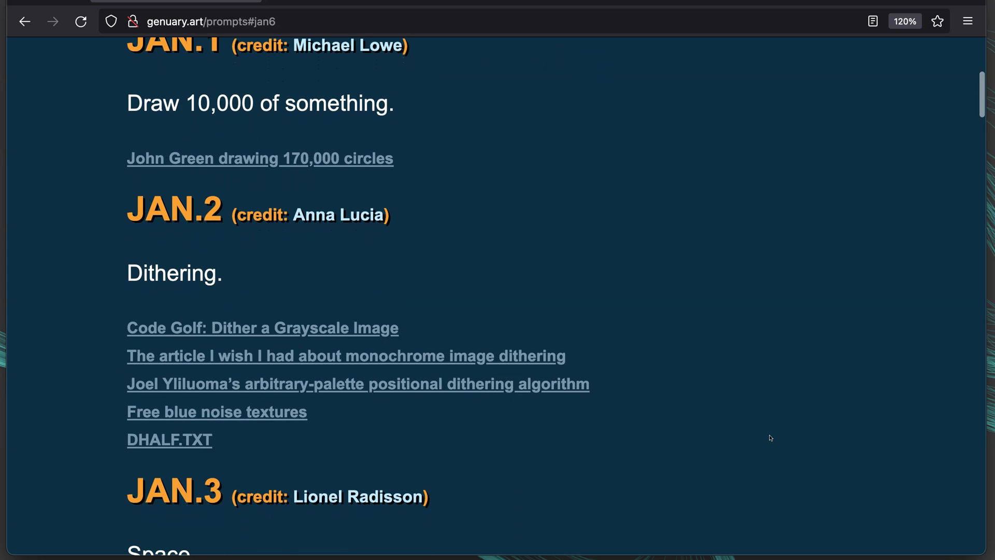
scroll("down", 3)
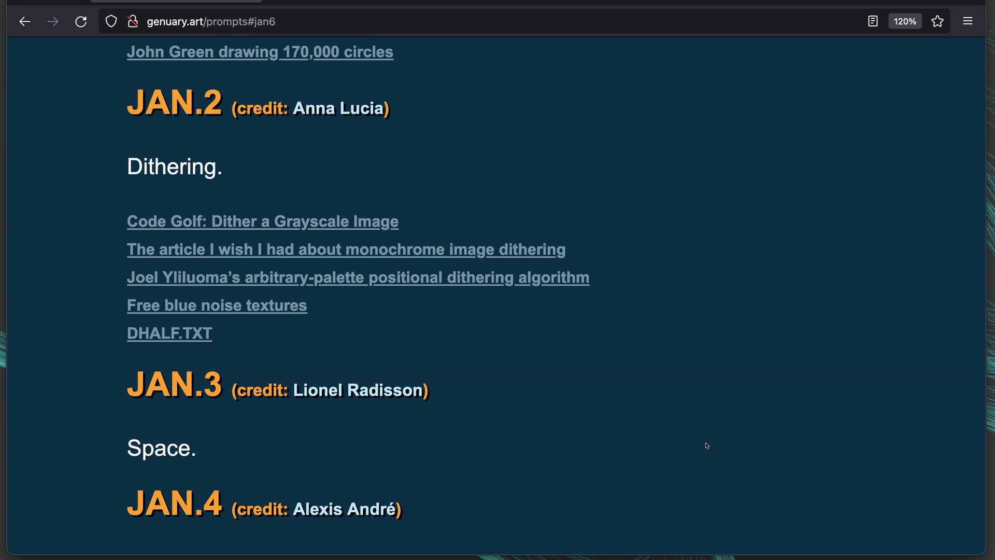
mouse_move(244, 466)
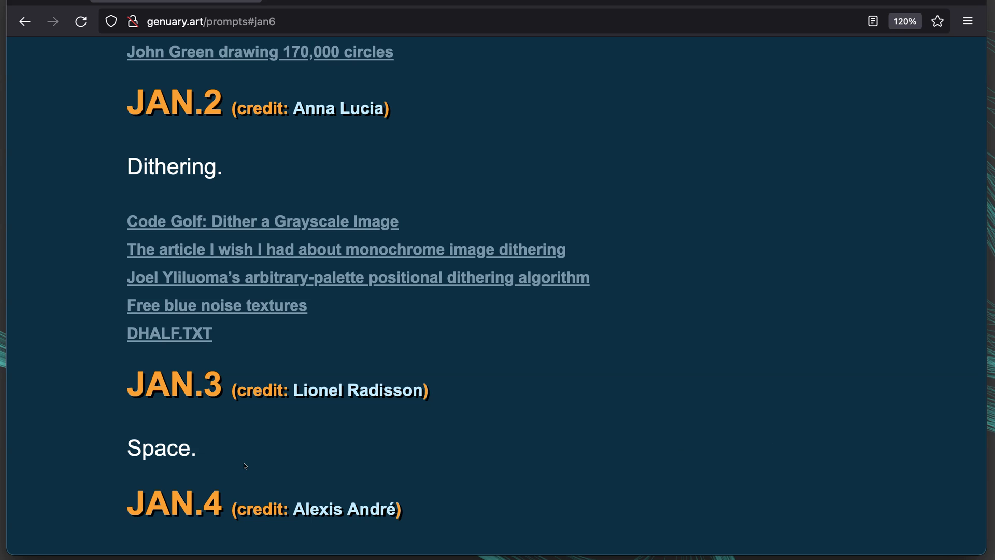
scroll("down", 3)
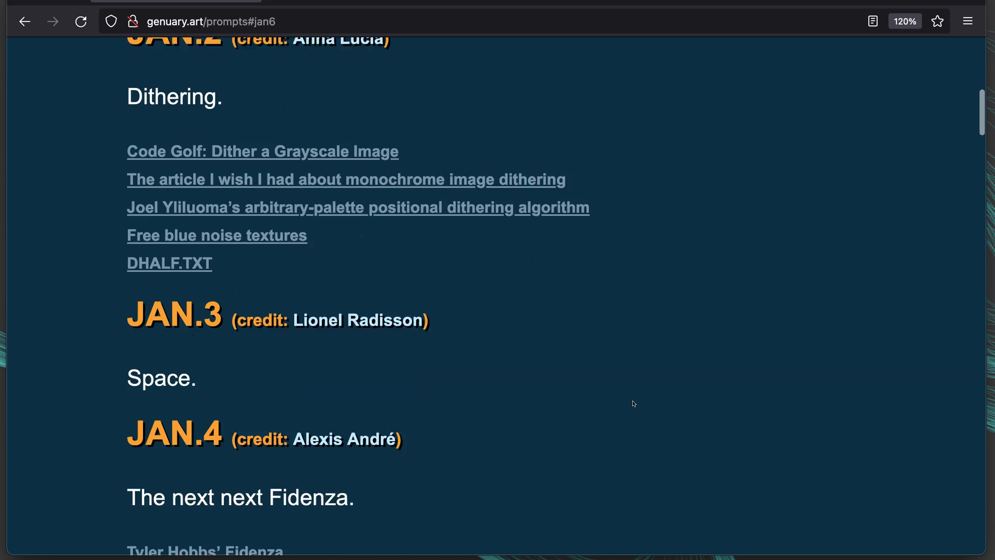
scroll("down", 3)
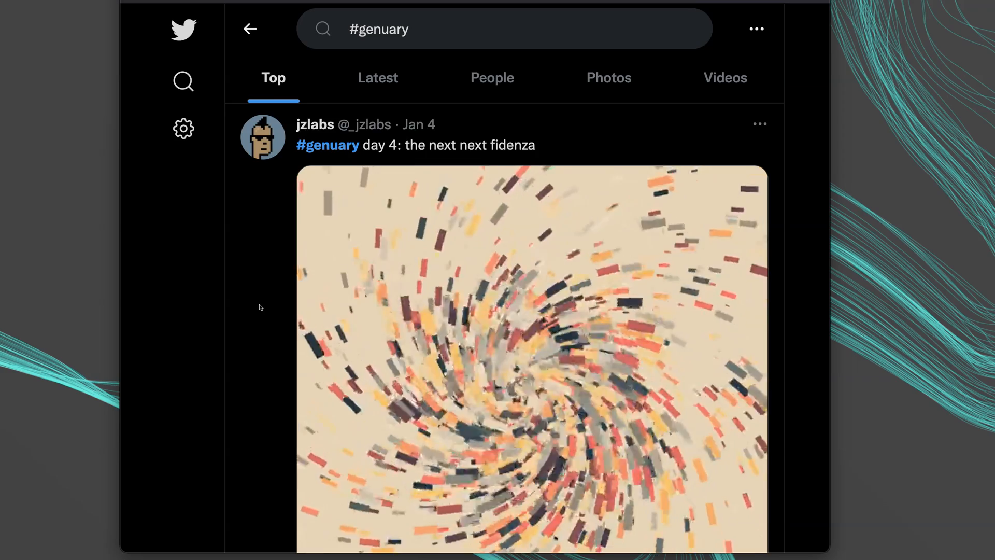
- Scroll down the #genuary Top results past the day-4 Fidenza post toward the day-6 tweets
scroll("down", 3)
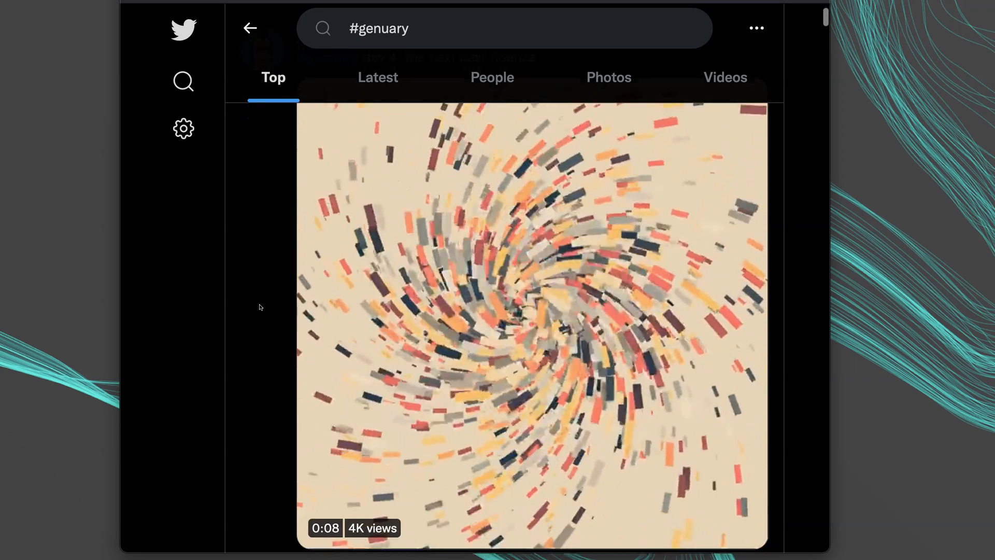
scroll("down", 3)
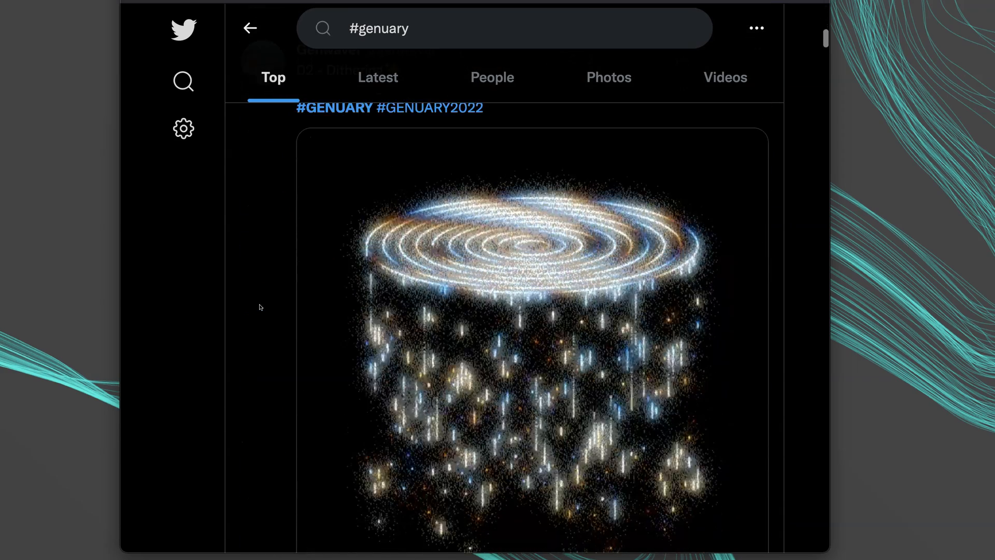
scroll("down", 3)
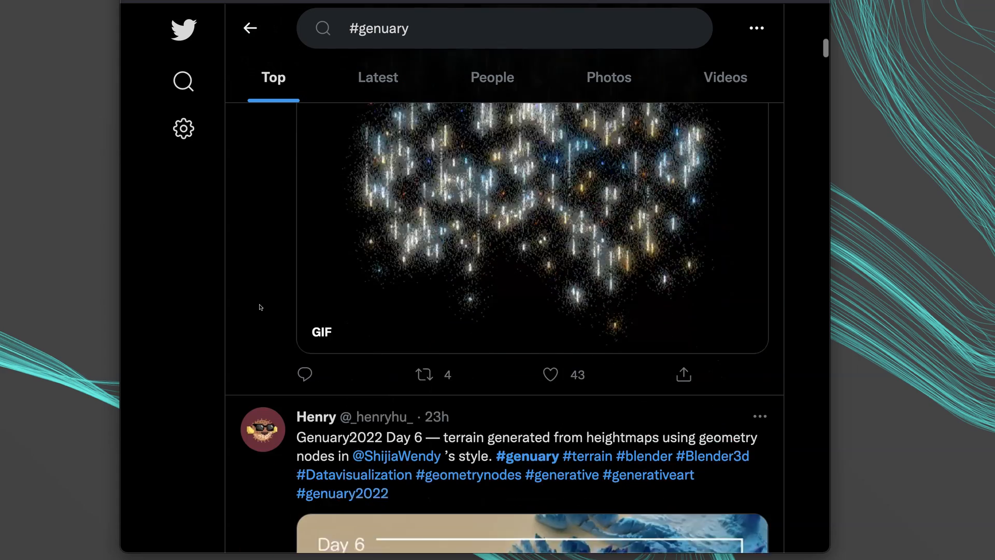
scroll("down", 3)
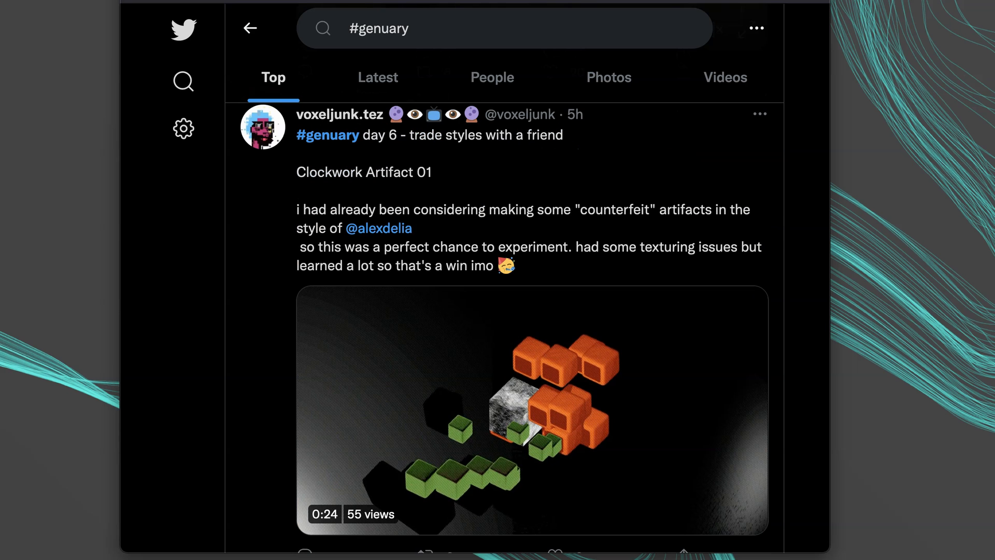
scroll("down", 3)
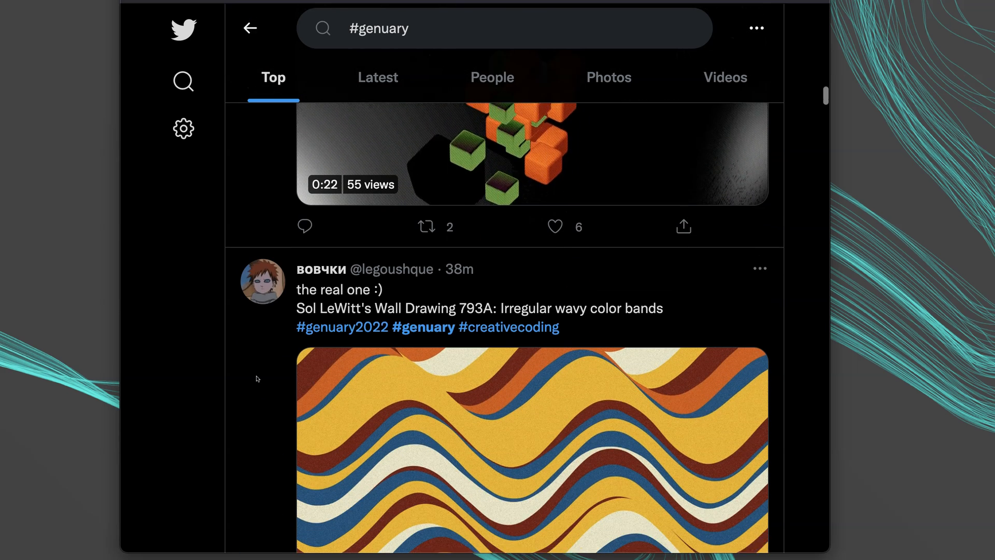
scroll("down", 3)
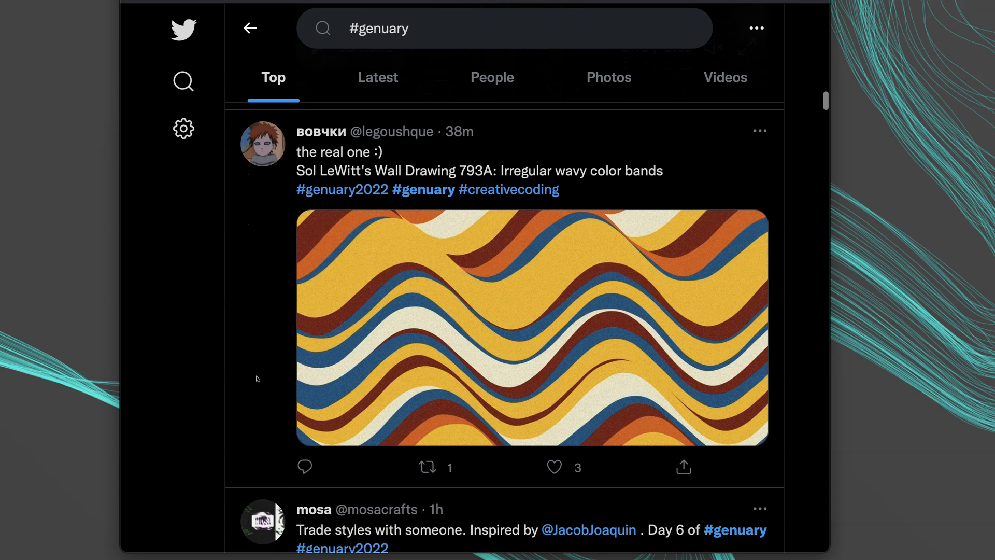
scroll("down", 3)
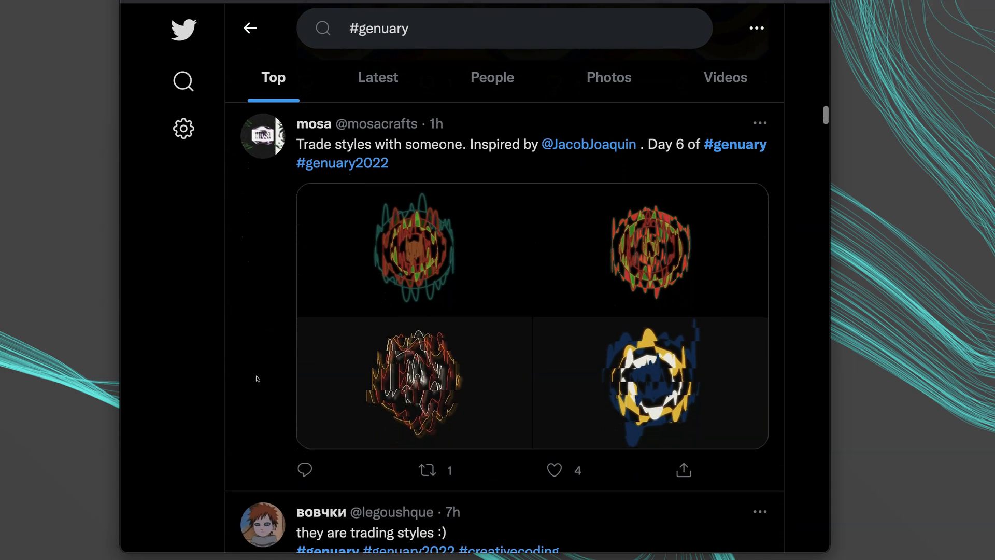
scroll("down", 3)
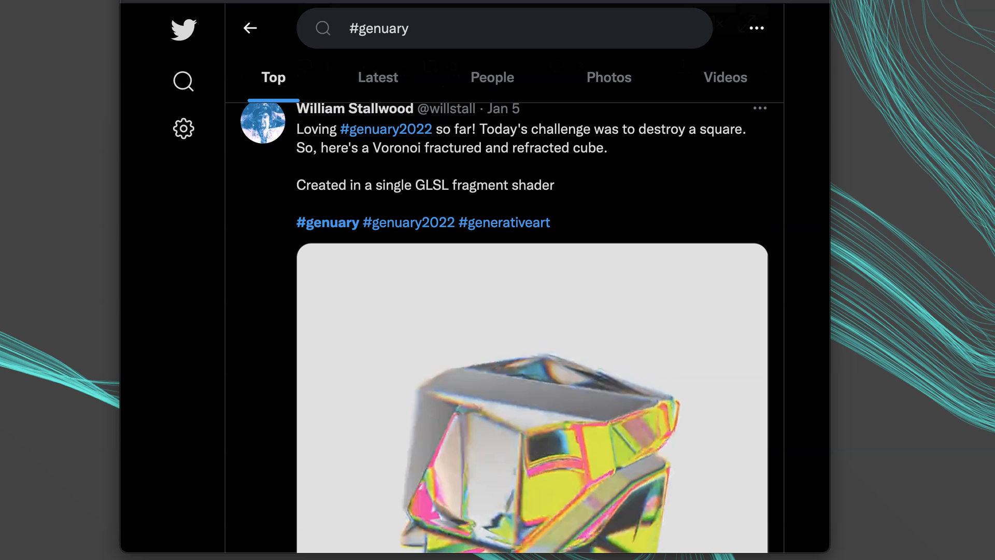
scroll("down", 3)
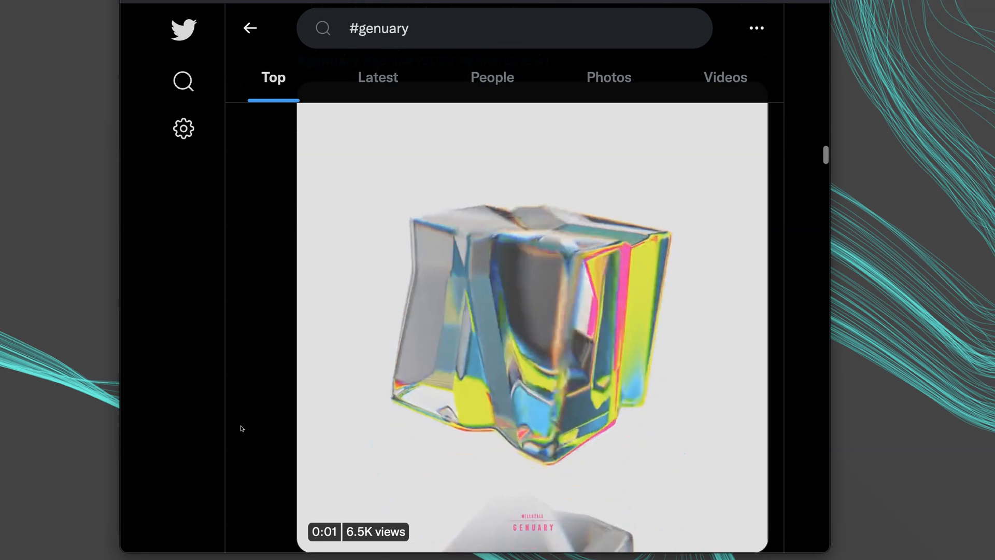
scroll("down", 3)
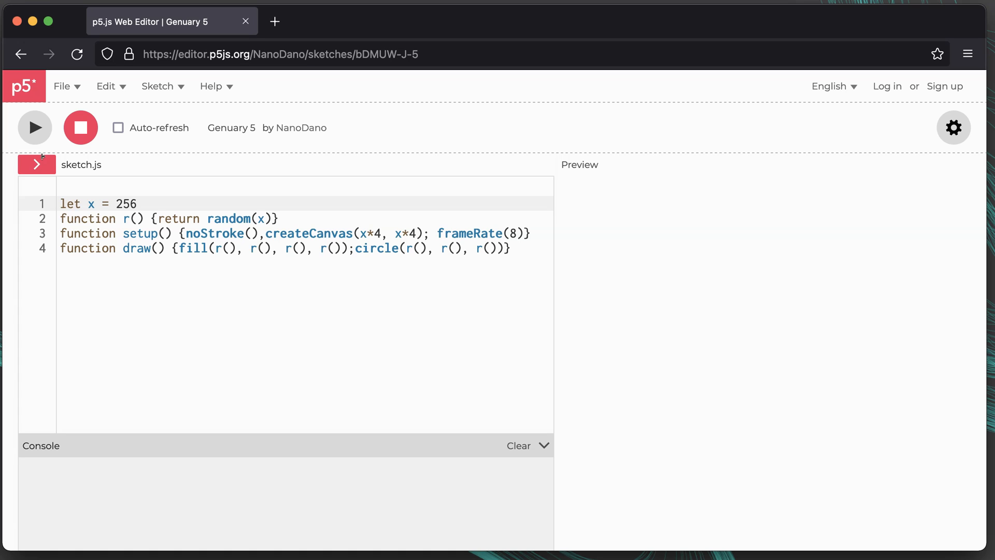
- Run the Genuary 5 sketch so overlapping translucent random circles fill the preview
left_click(34, 127)
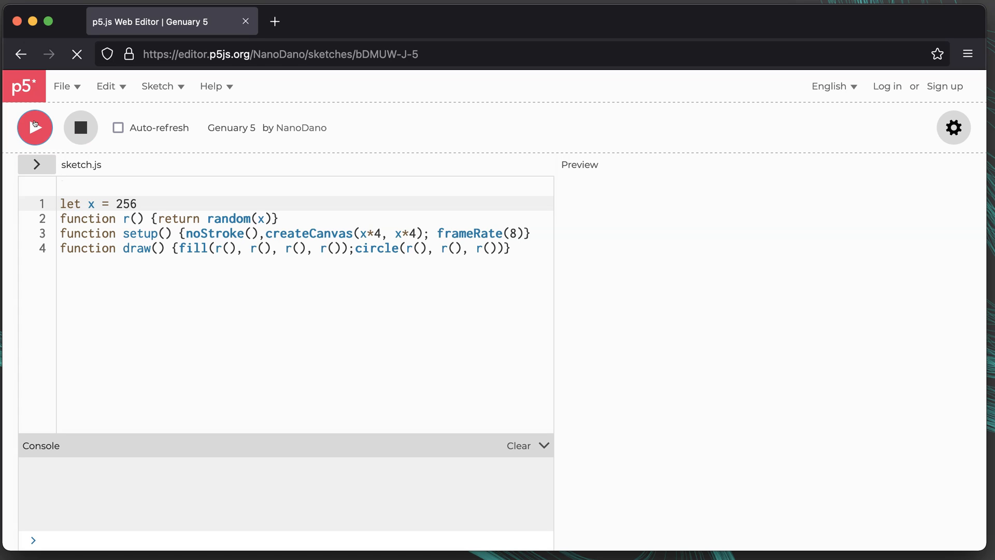
left_click(34, 127)
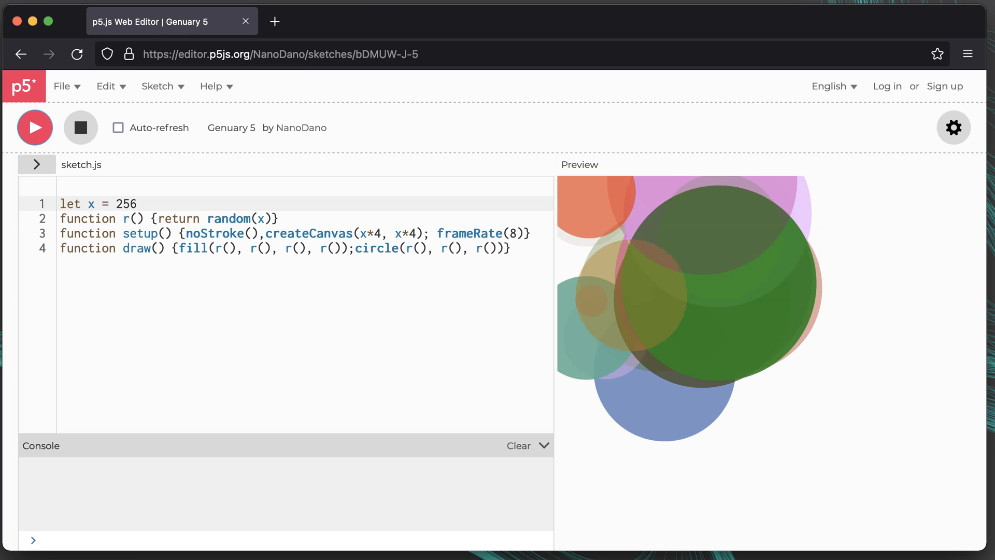